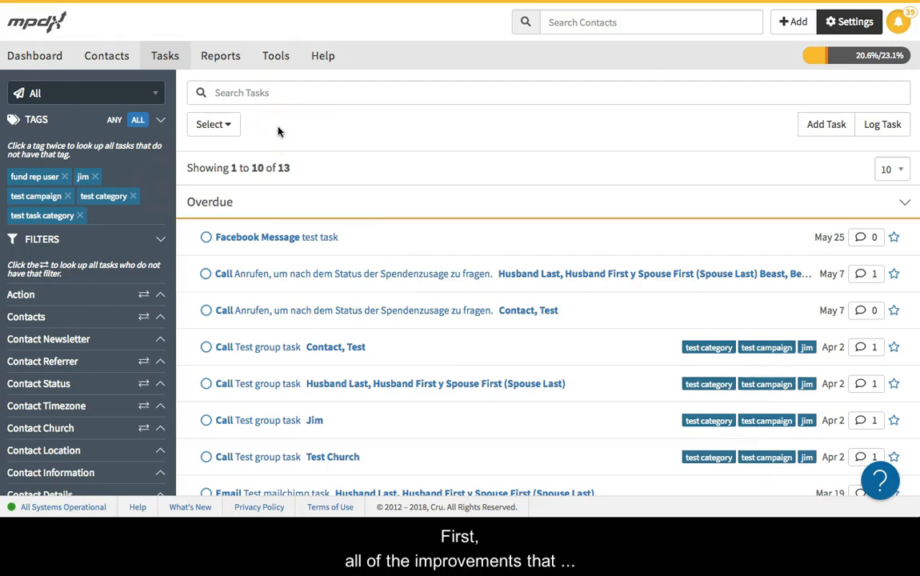
{"action": "mouse_move", "coordinate": [64, 350]}
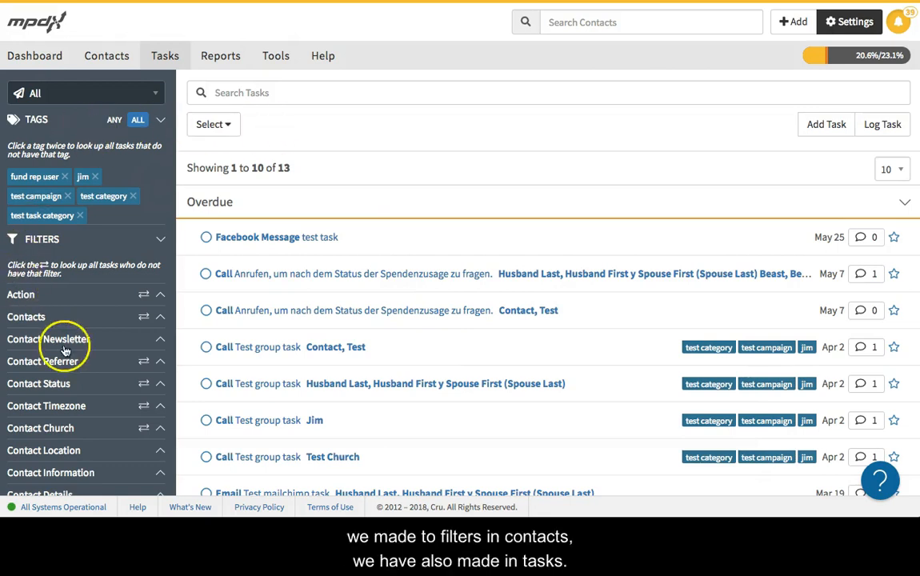
{"action": "mouse_move", "coordinate": [88, 306]}
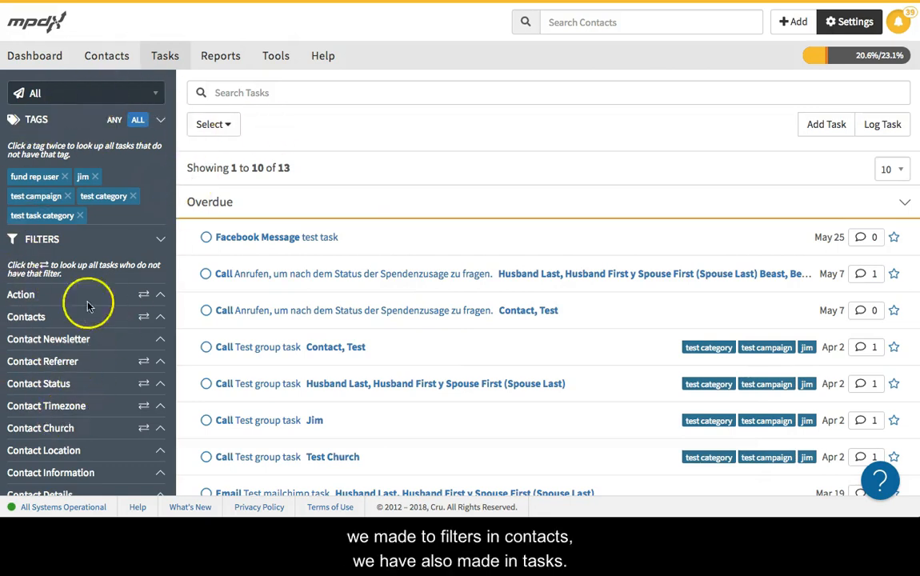
{"action": "mouse_move", "coordinate": [77, 304]}
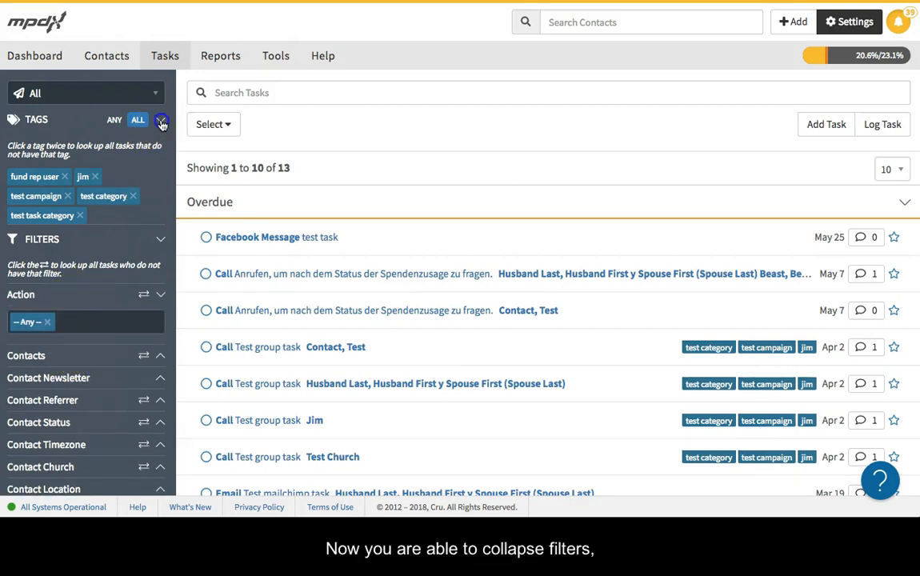
- Set the Action filter to Call and Appointment so only those tasks are listed
{"action": "left_click", "coordinate": [160, 119]}
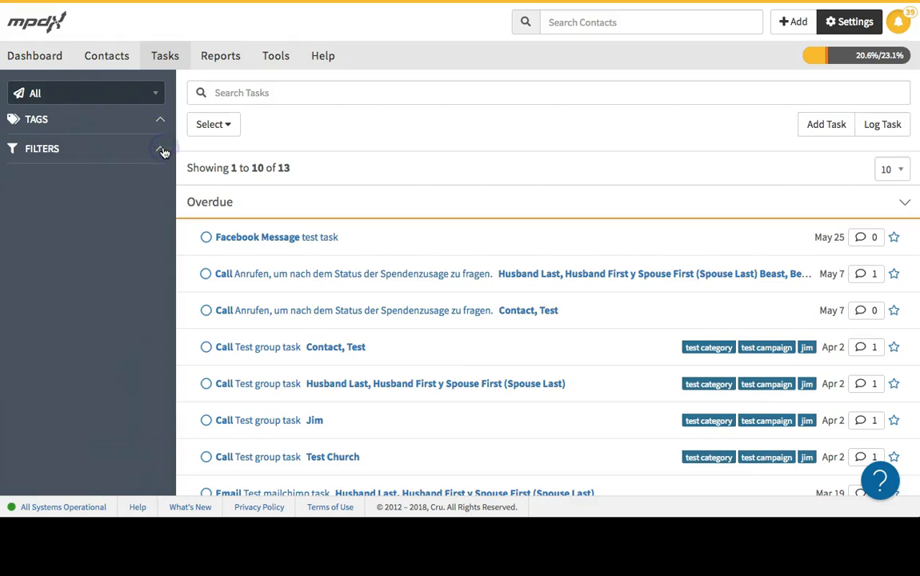
{"action": "left_click", "coordinate": [160, 152]}
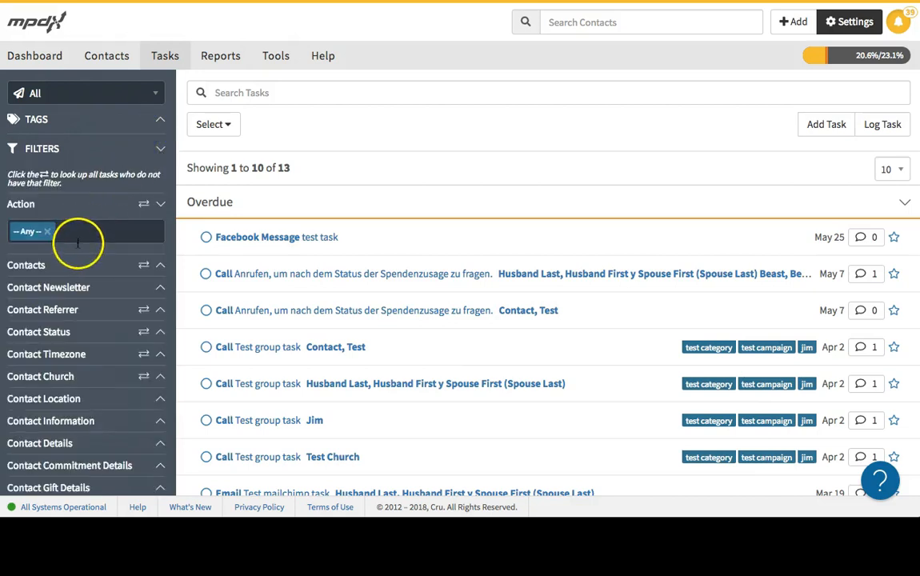
{"action": "left_click", "coordinate": [87, 231]}
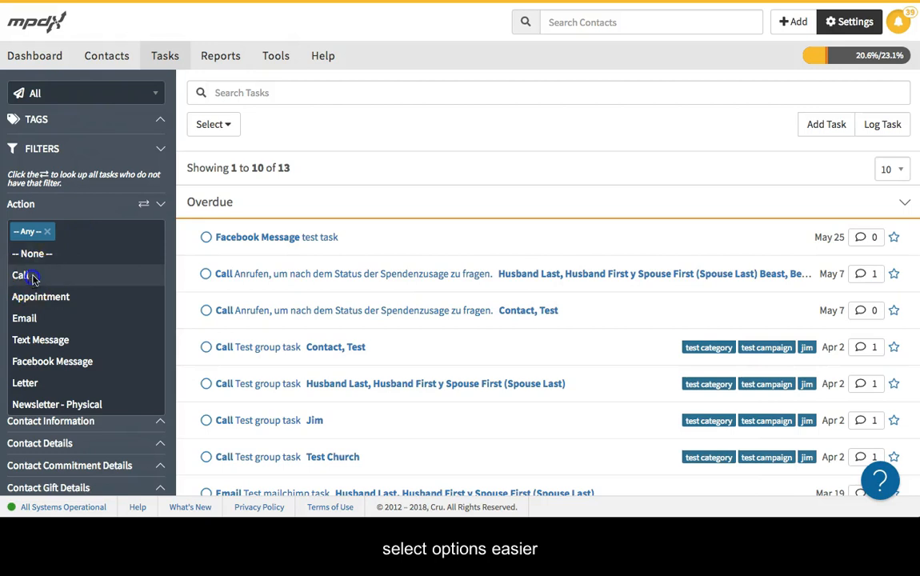
{"action": "left_click", "coordinate": [24, 275]}
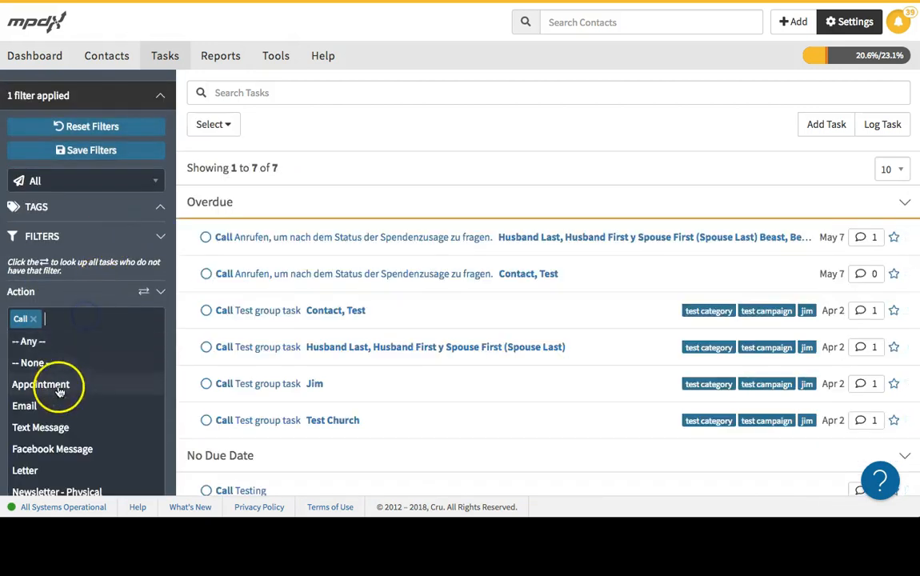
{"action": "left_click", "coordinate": [40, 384]}
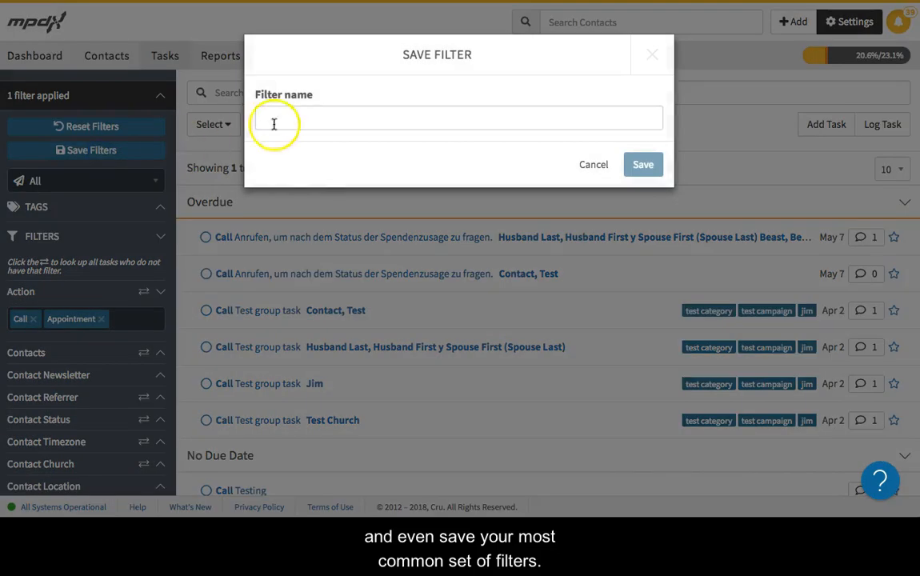
- Name the saved filter 'All calls and appointments'
{"action": "type", "text": "All calls"}
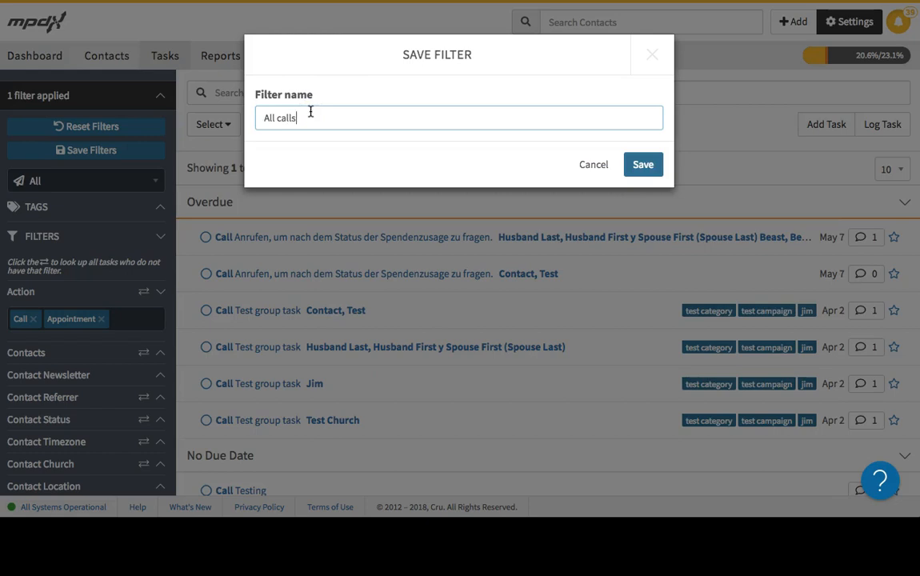
{"action": "type", "text": "and ap"}
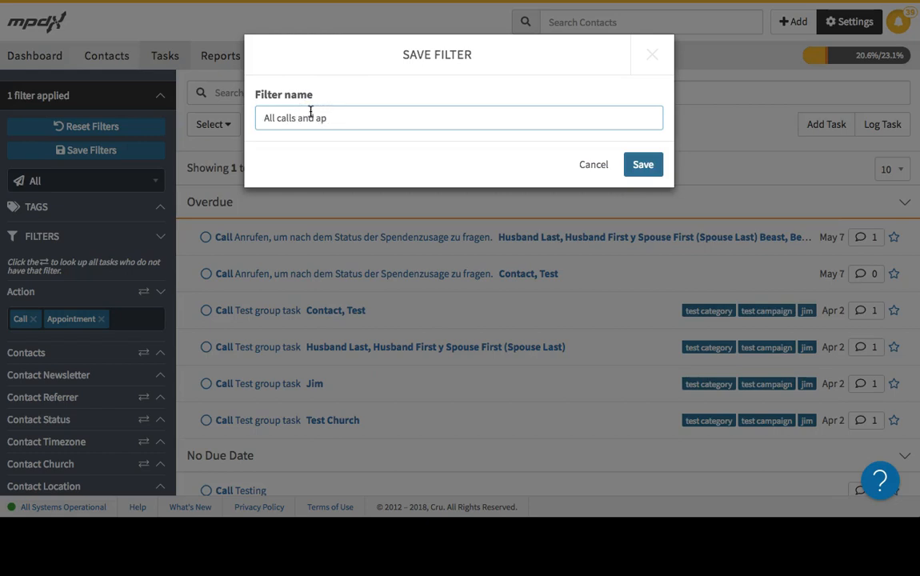
{"action": "type", "text": "pointments"}
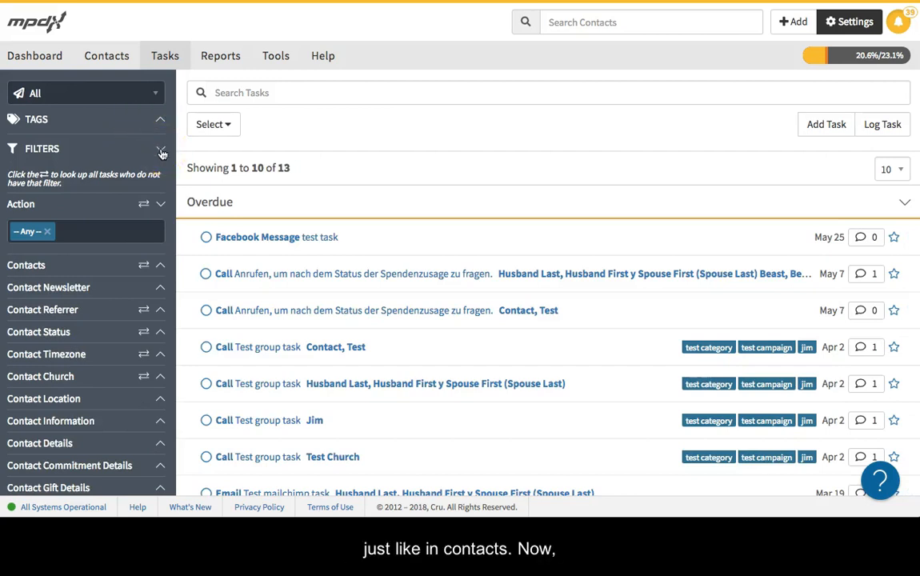
{"action": "mouse_move", "coordinate": [794, 182]}
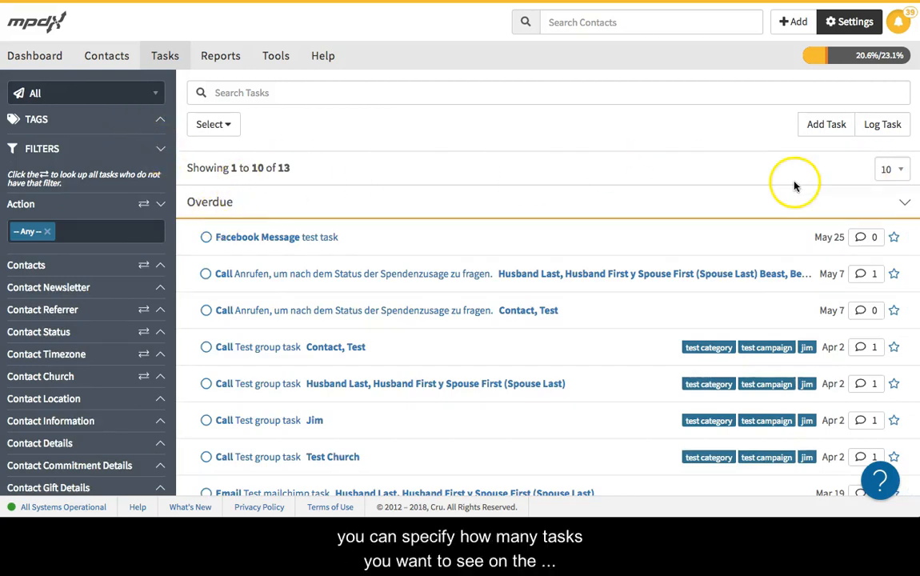
{"action": "mouse_move", "coordinate": [625, 289]}
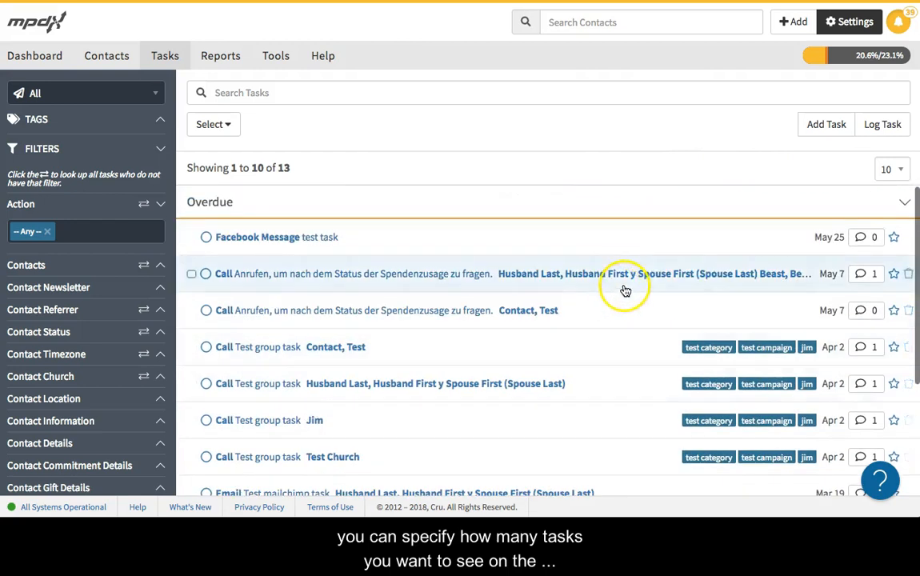
{"action": "left_click", "coordinate": [889, 170]}
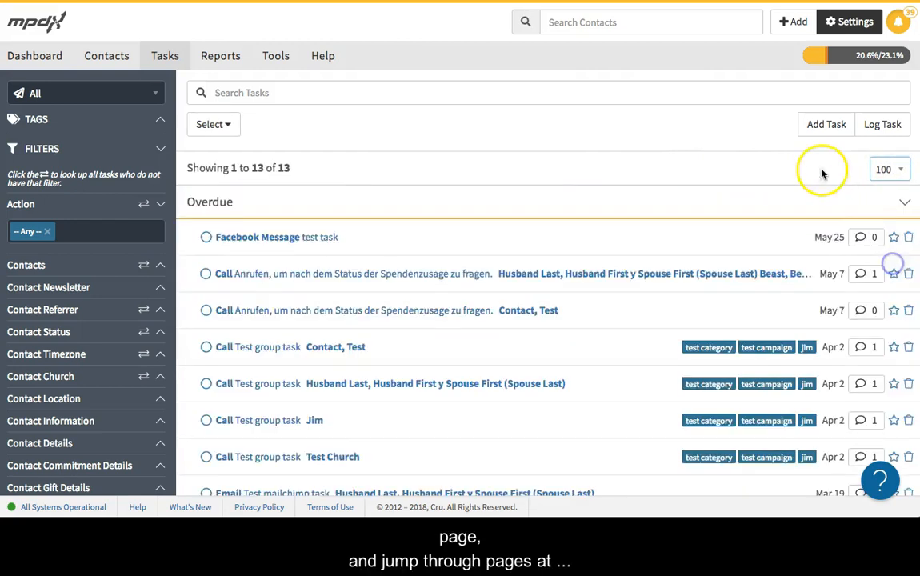
{"action": "left_click", "coordinate": [888, 169]}
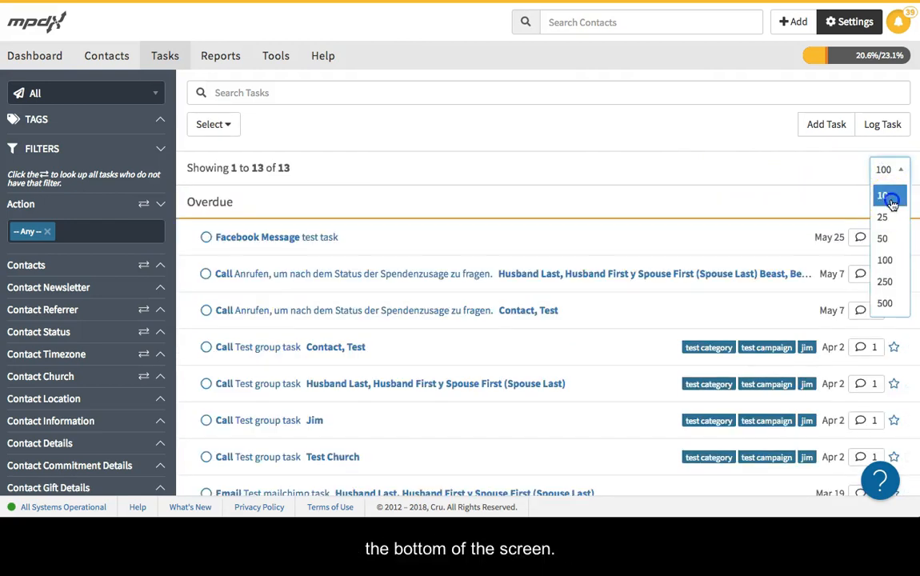
{"action": "left_click", "coordinate": [882, 195]}
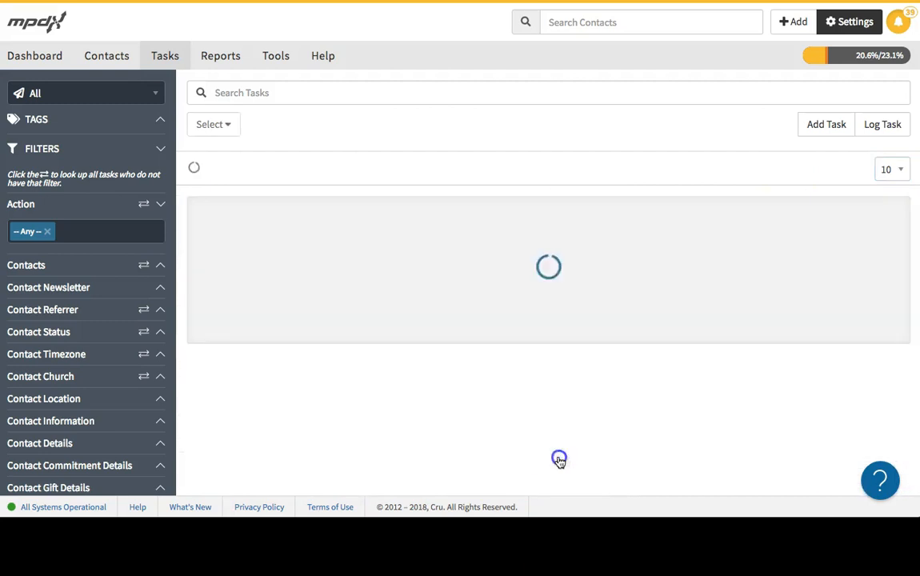
{"action": "left_click", "coordinate": [560, 400]}
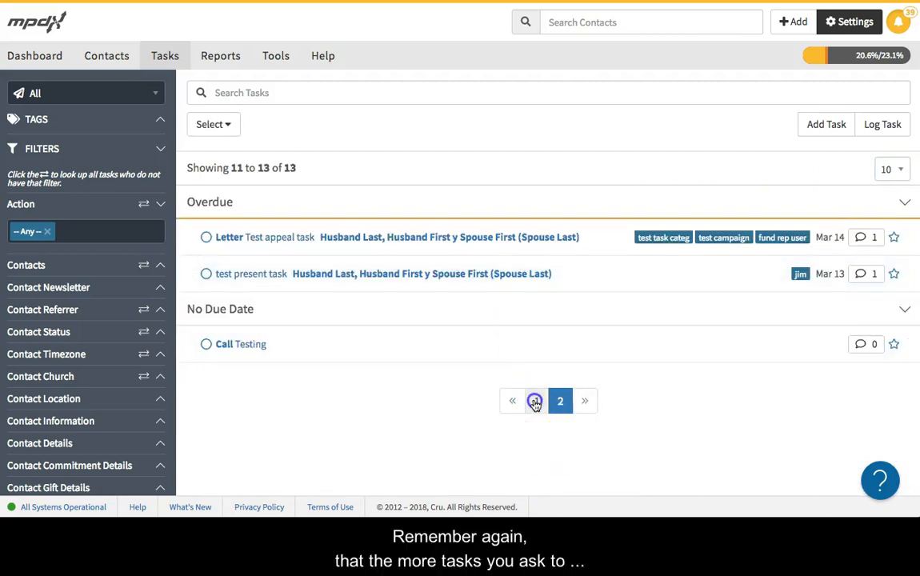
{"action": "left_click", "coordinate": [535, 400]}
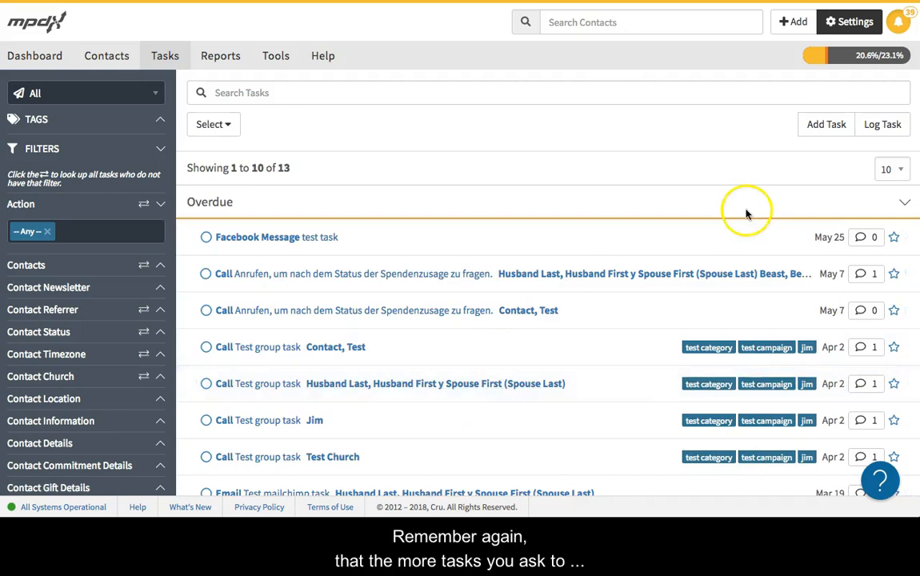
{"action": "left_click", "coordinate": [890, 169]}
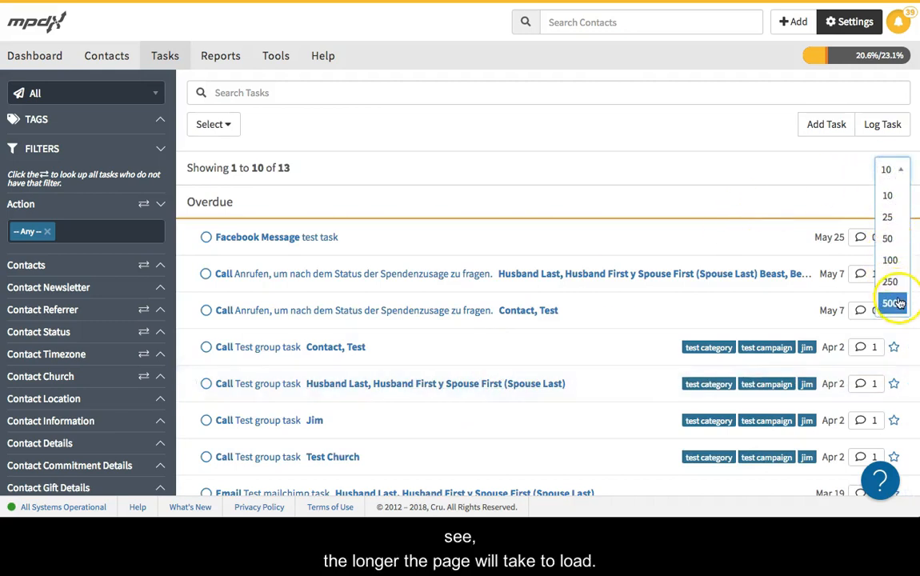
{"action": "mouse_move", "coordinate": [902, 224]}
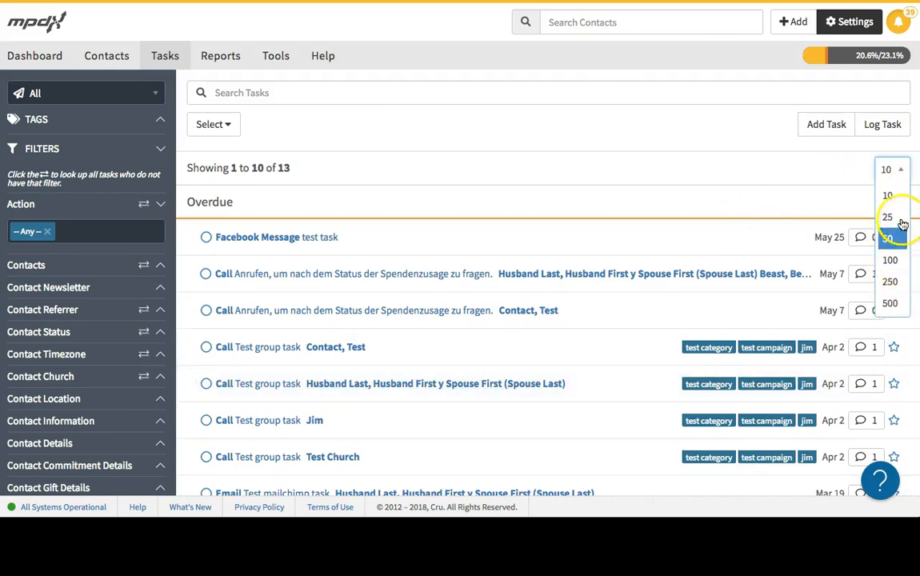
{"action": "left_click", "coordinate": [584, 199]}
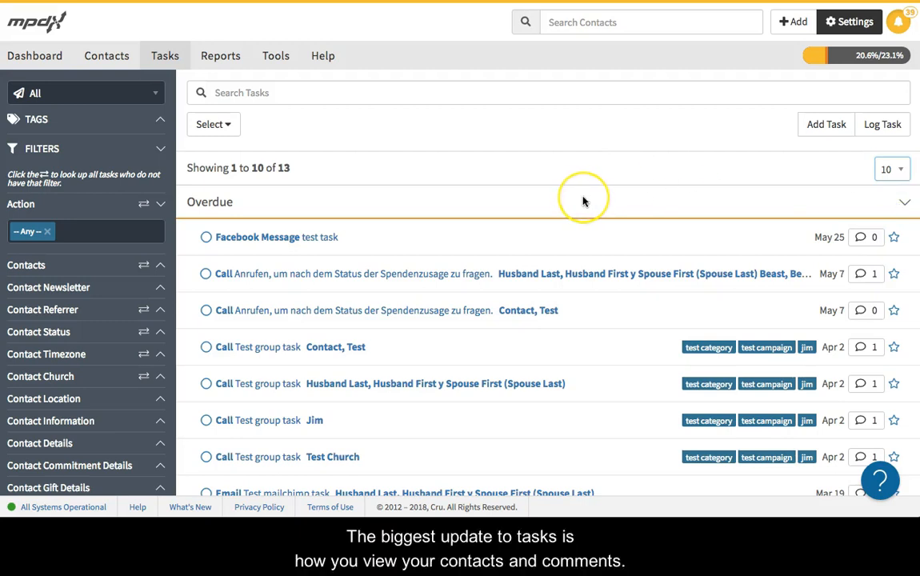
{"action": "mouse_move", "coordinate": [584, 202]}
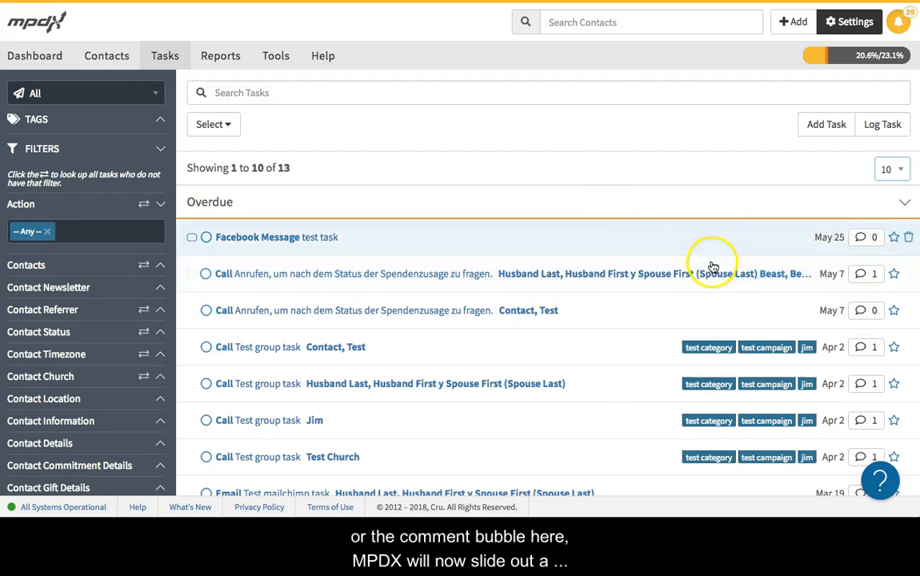
{"action": "mouse_move", "coordinate": [723, 273]}
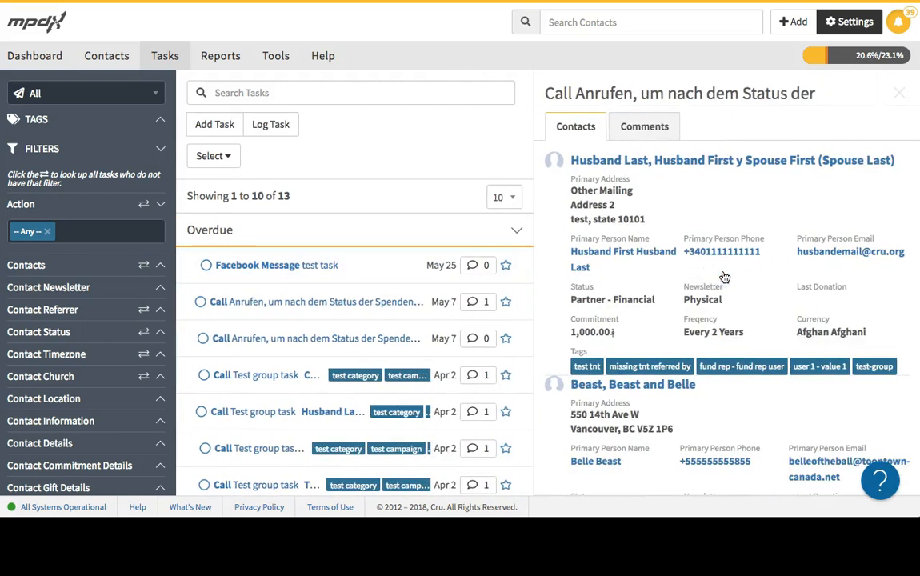
{"action": "scroll", "scroll_direction": "down", "scroll_amount": 3}
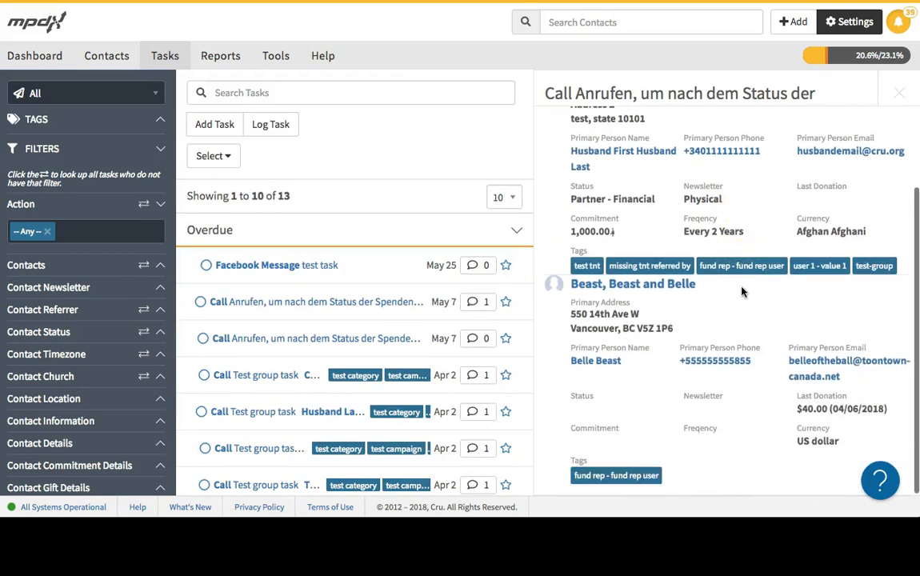
{"action": "scroll", "scroll_direction": "up", "scroll_amount": 3}
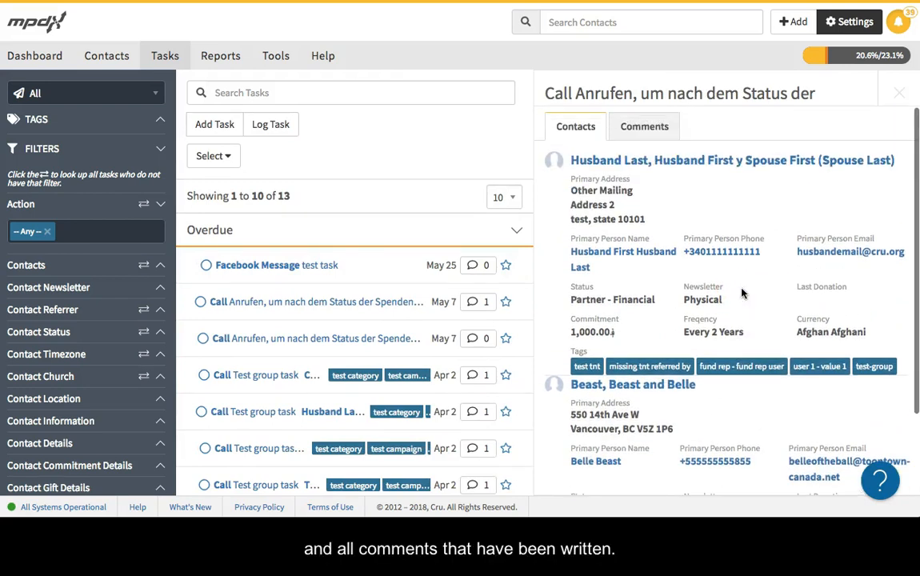
{"action": "left_click", "coordinate": [643, 125]}
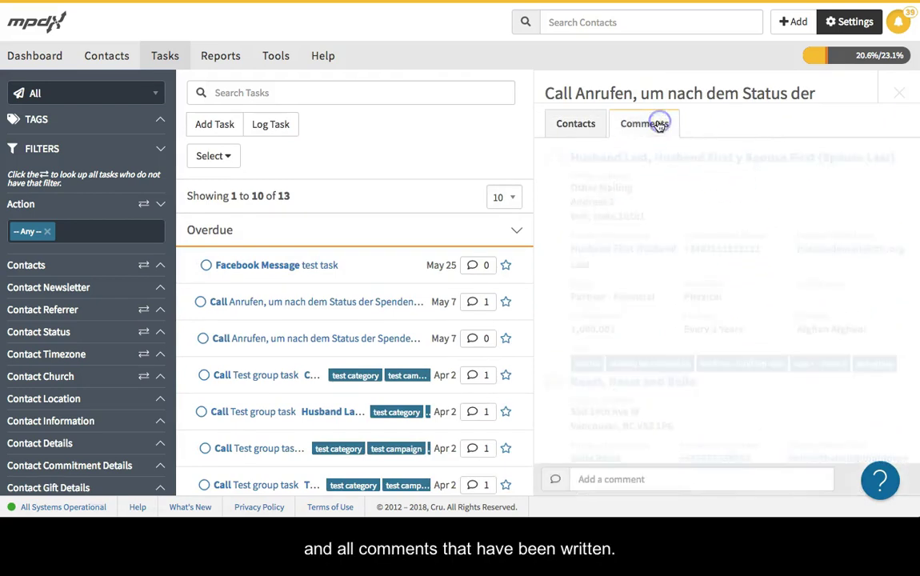
{"action": "left_click", "coordinate": [576, 123]}
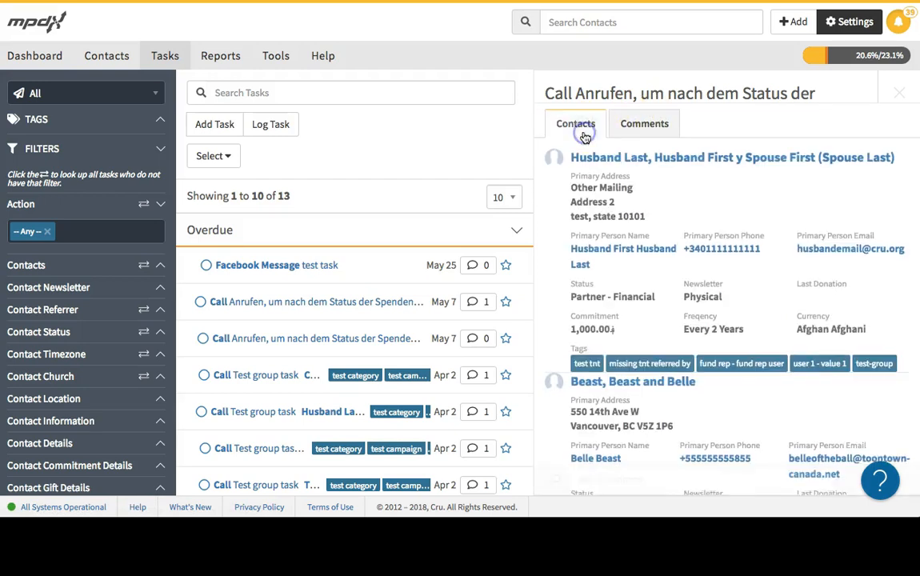
{"action": "mouse_move", "coordinate": [574, 124]}
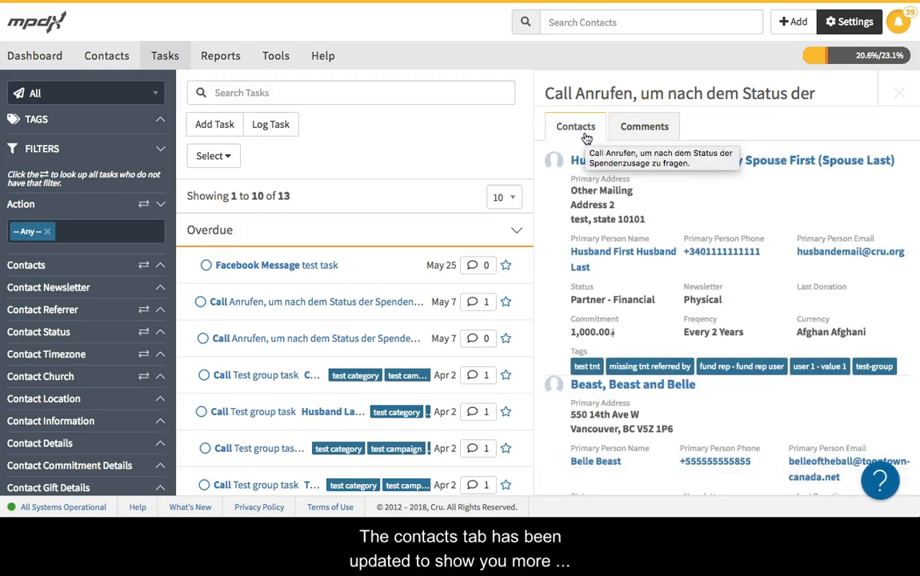
{"action": "mouse_move", "coordinate": [752, 213]}
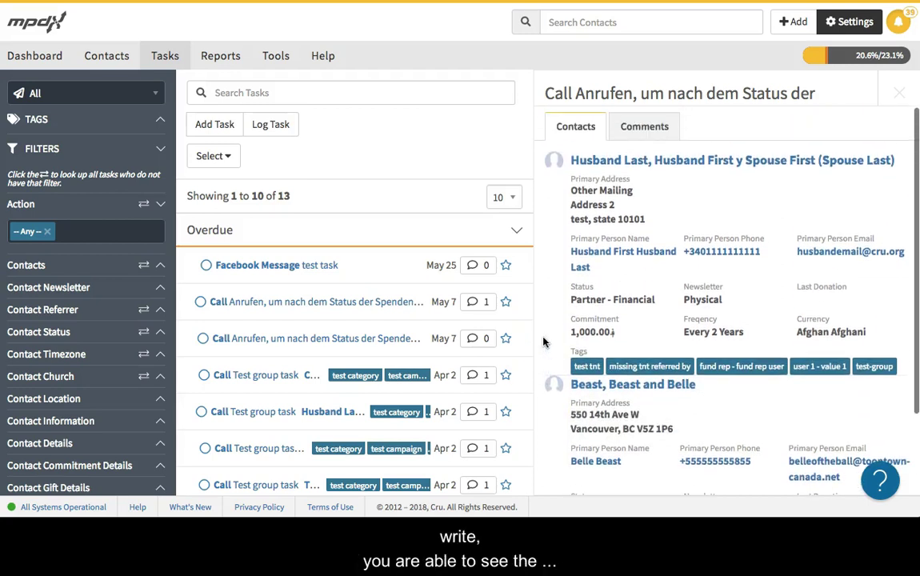
{"action": "scroll", "scroll_direction": "down", "scroll_amount": 3}
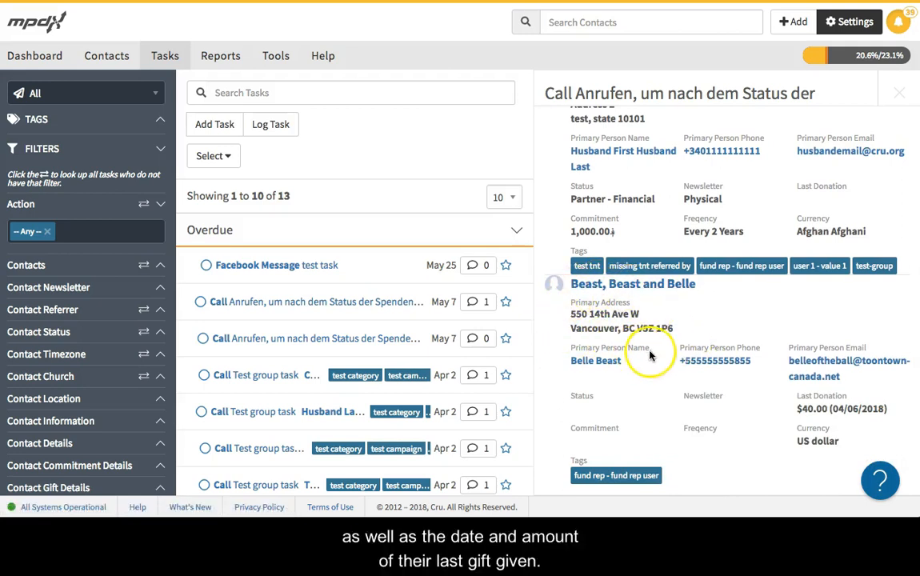
{"action": "mouse_move", "coordinate": [797, 389]}
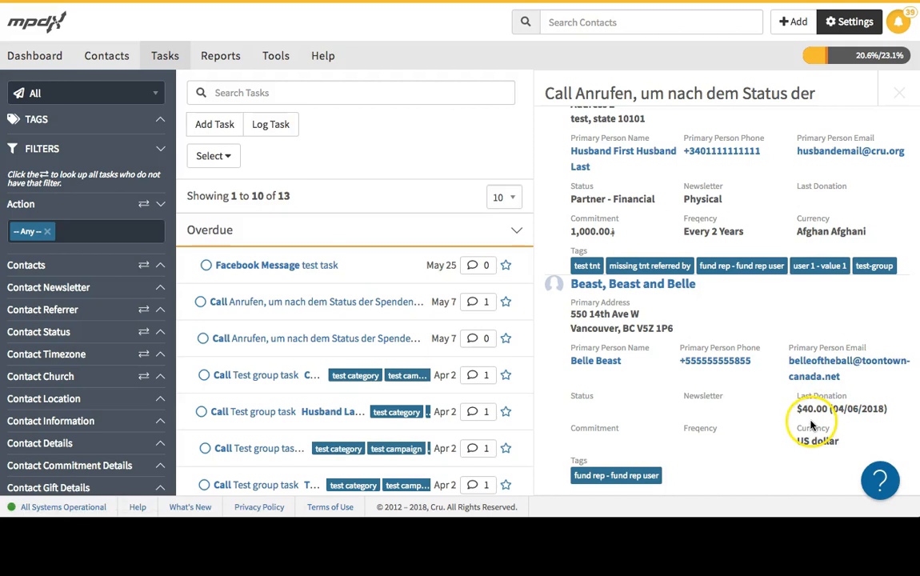
{"action": "scroll", "scroll_direction": "up", "scroll_amount": 3}
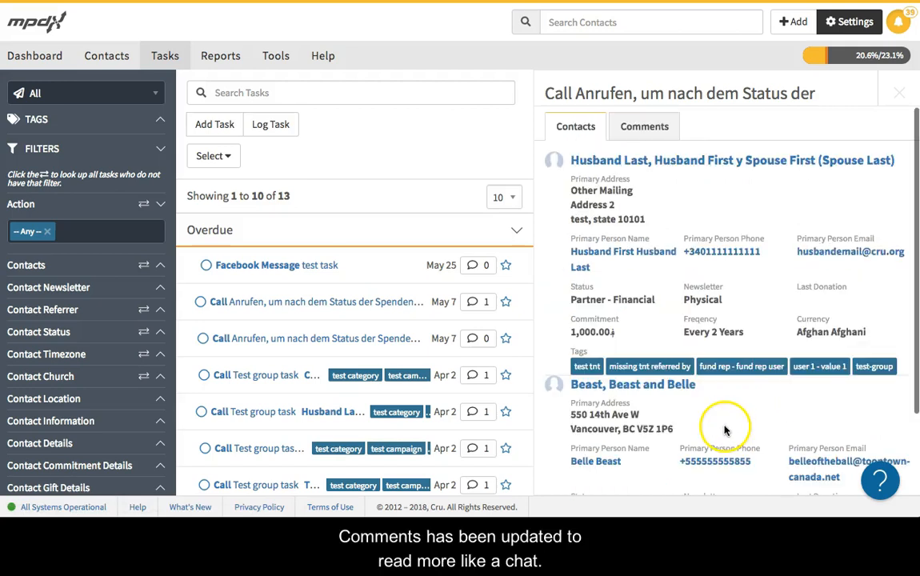
- Post the comment 'They said they would start their giving' on the call task
{"action": "left_click", "coordinate": [643, 134]}
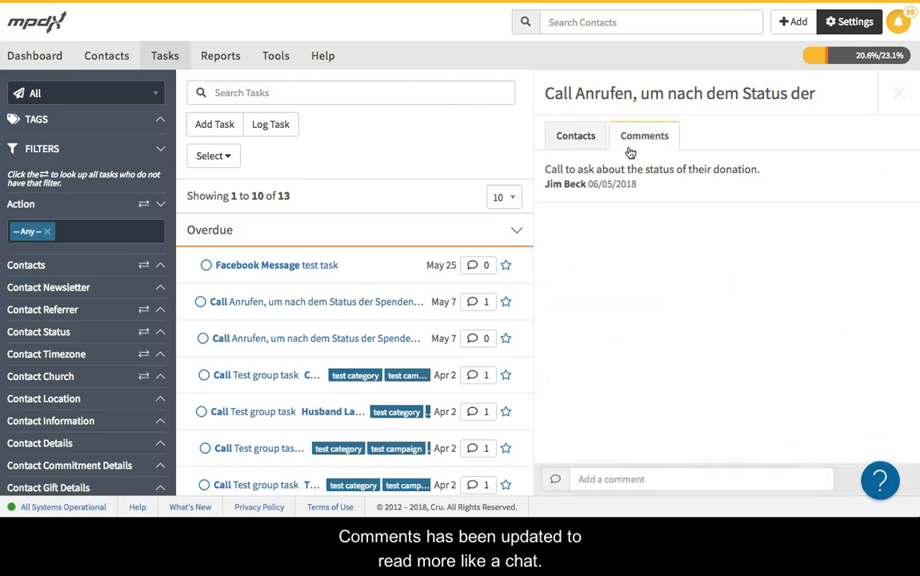
{"action": "mouse_move", "coordinate": [573, 184]}
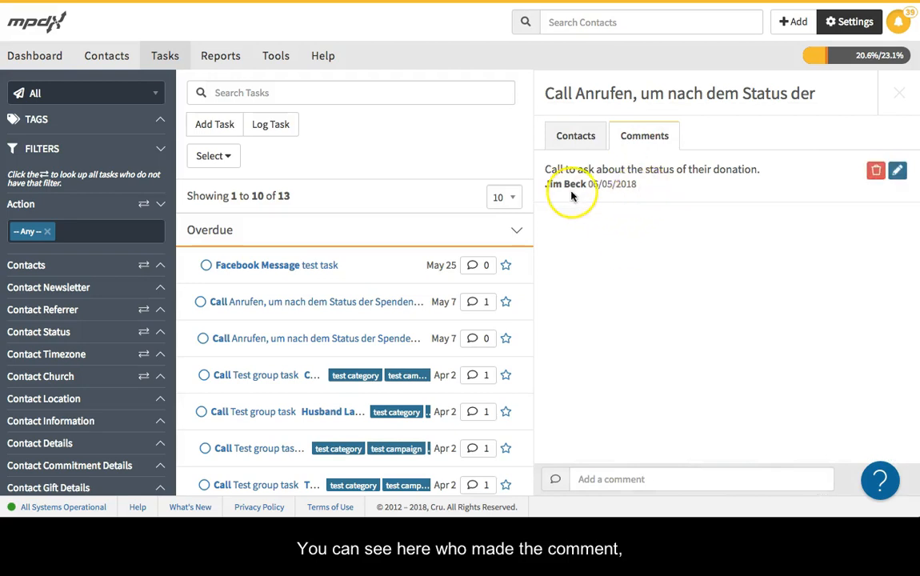
{"action": "mouse_move", "coordinate": [639, 199]}
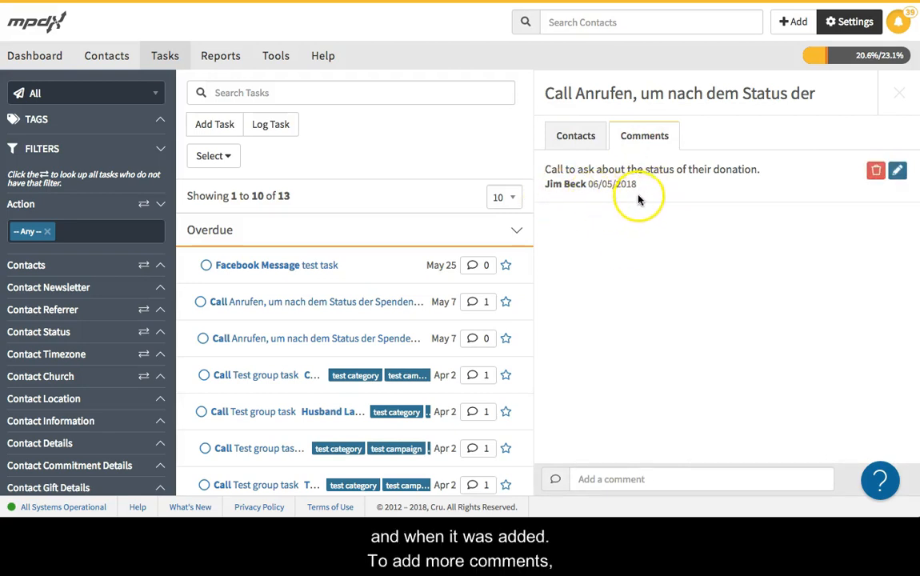
{"action": "mouse_move", "coordinate": [630, 480]}
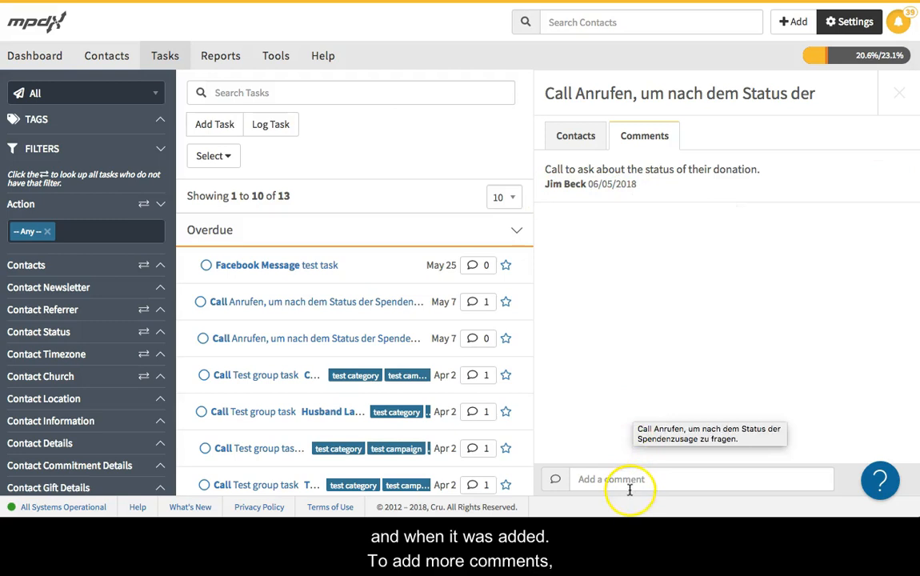
{"action": "type", "text": "Th"}
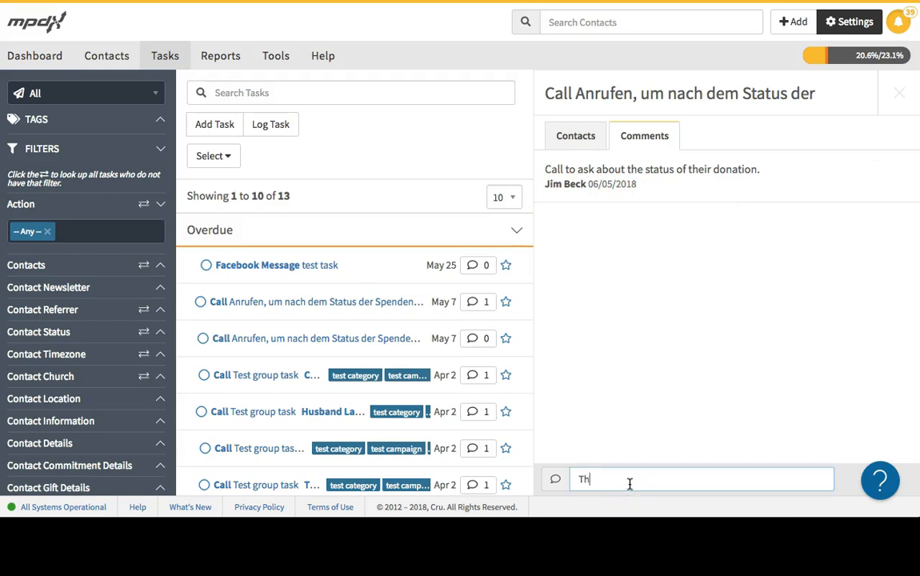
{"action": "type", "text": "They said they would"}
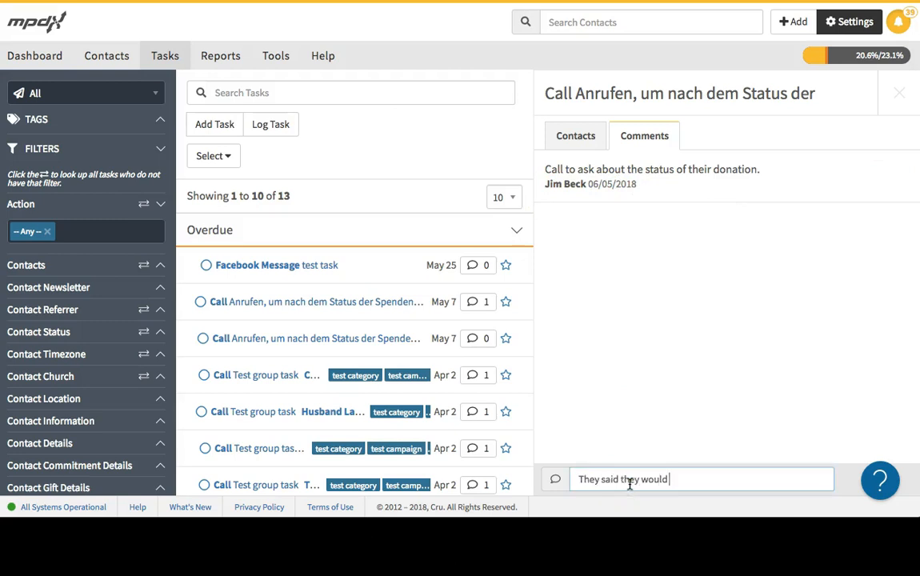
{"action": "type", "text": "start their giving"}
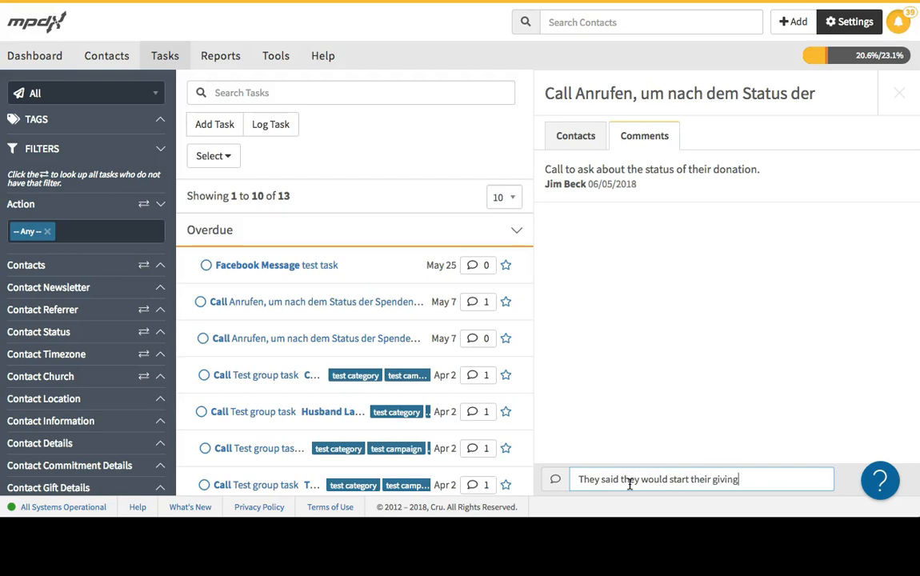
{"action": "key", "text": "Return"}
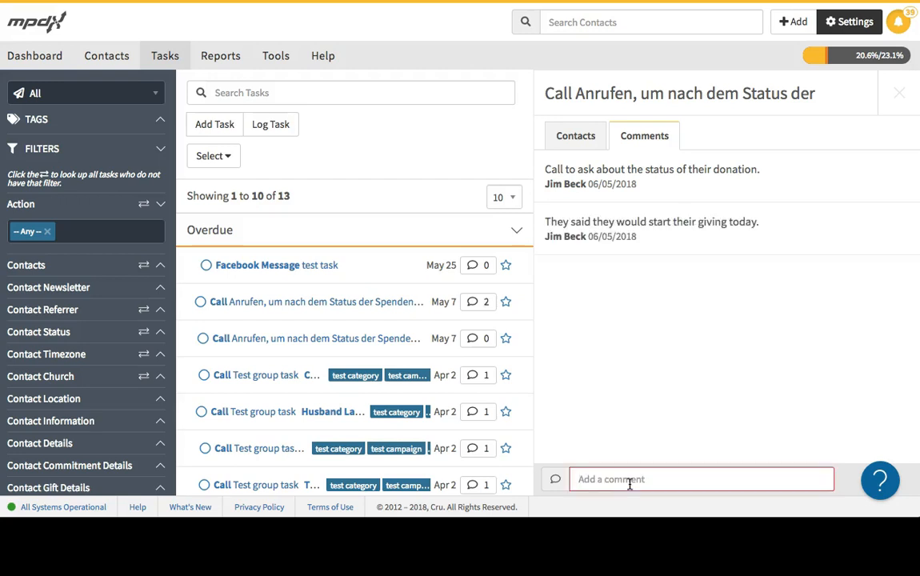
{"action": "mouse_move", "coordinate": [646, 462]}
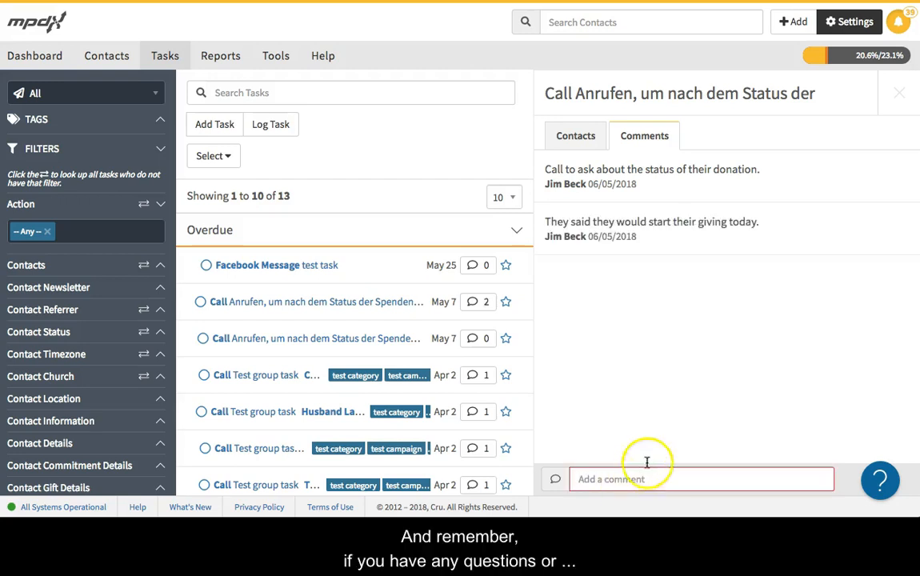
{"action": "mouse_move", "coordinate": [716, 376]}
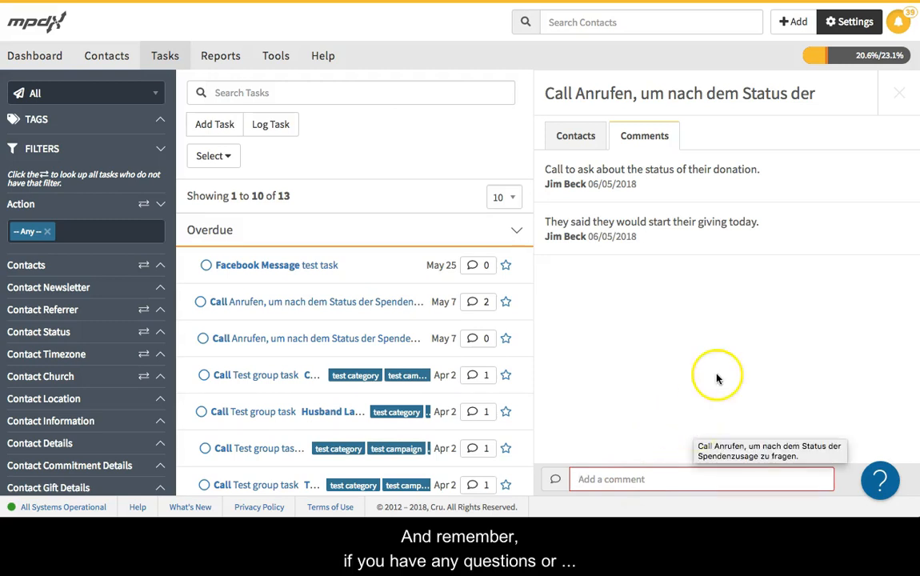
- Close the task drawer, bring up the help beacon's Send a Message form, then close it
{"action": "left_click", "coordinate": [899, 93]}
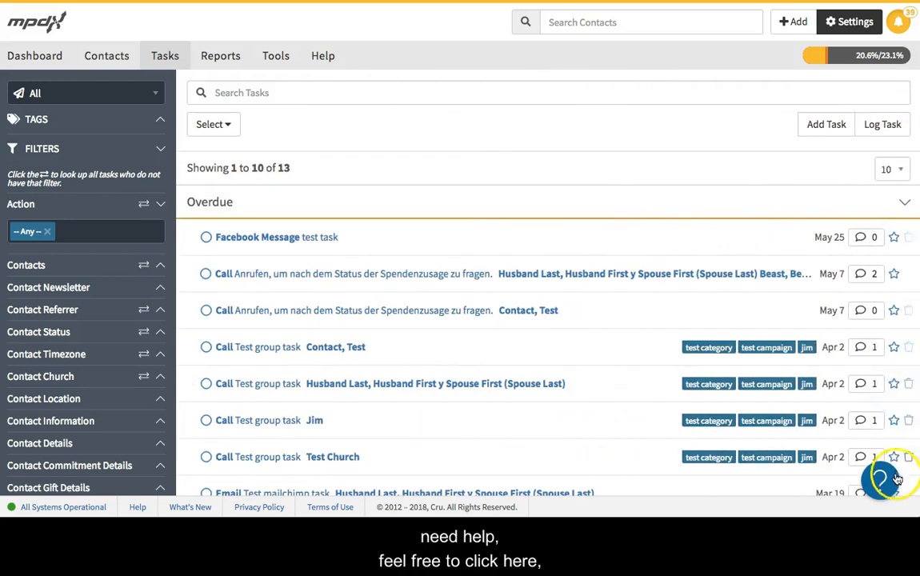
{"action": "left_click", "coordinate": [883, 478]}
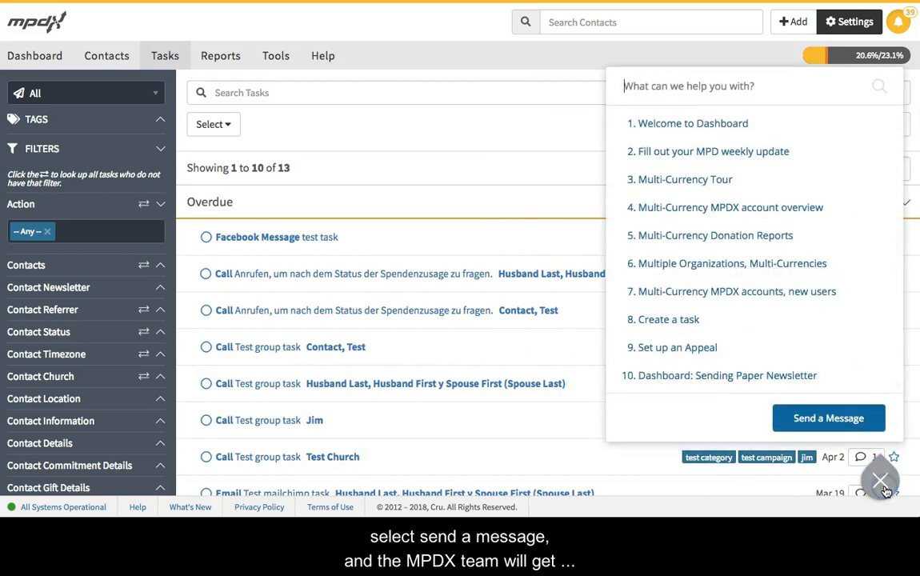
{"action": "left_click", "coordinate": [828, 418]}
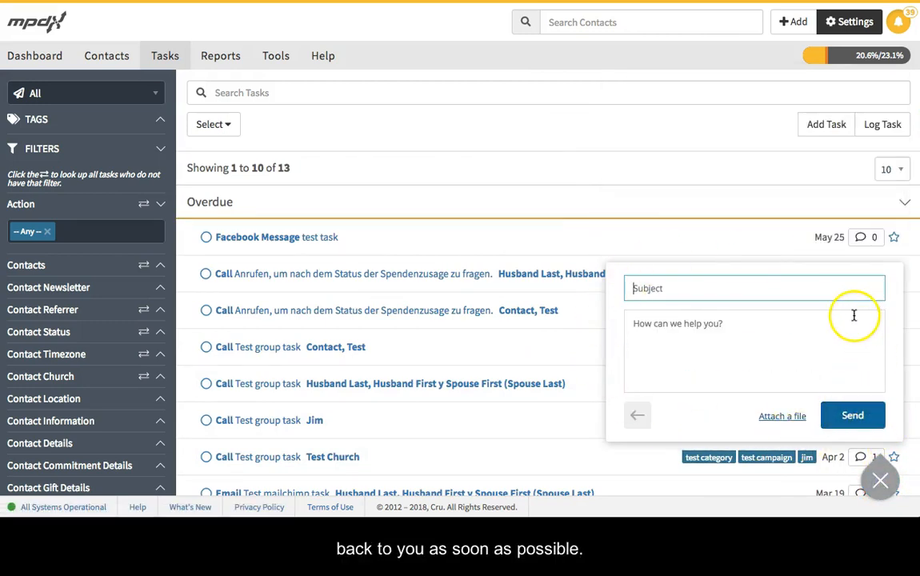
{"action": "mouse_move", "coordinate": [897, 447]}
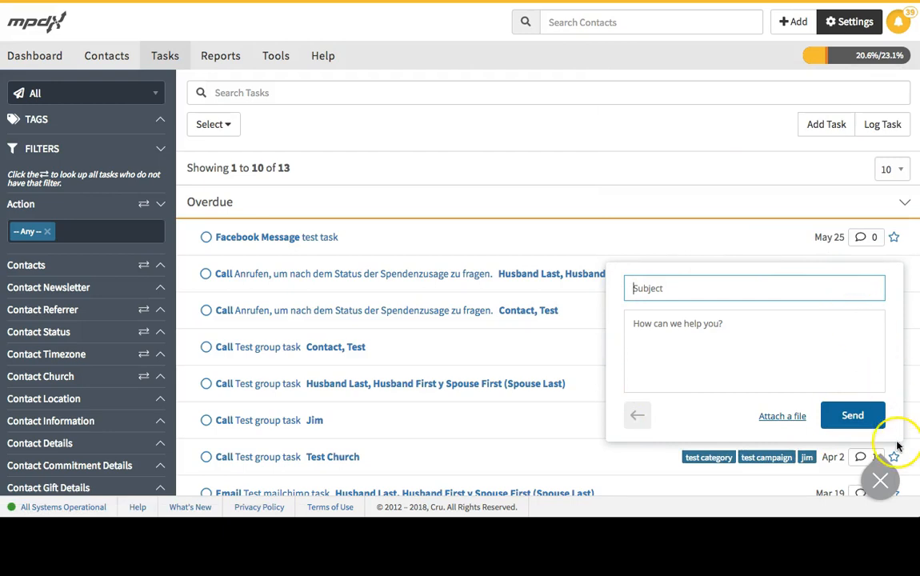
{"action": "left_click", "coordinate": [880, 480]}
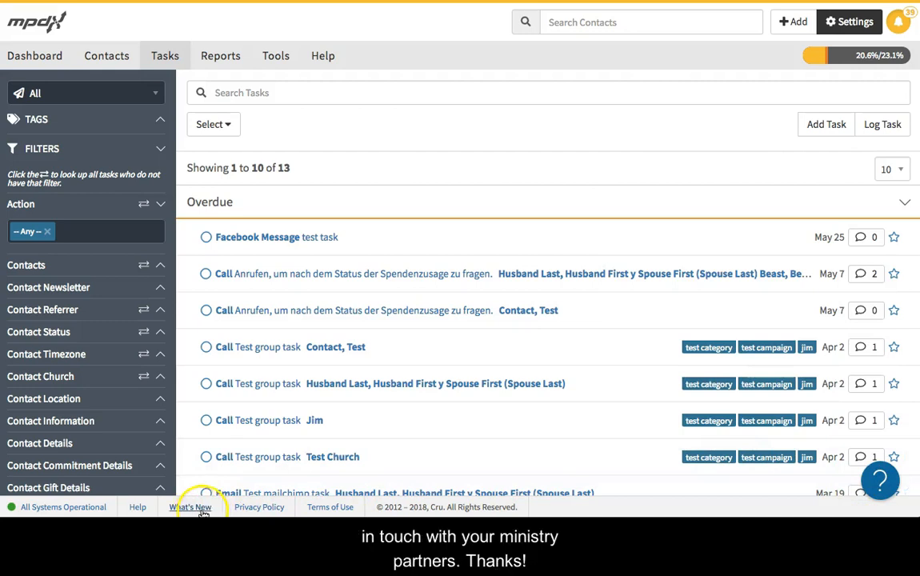
{"action": "mouse_move", "coordinate": [362, 131]}
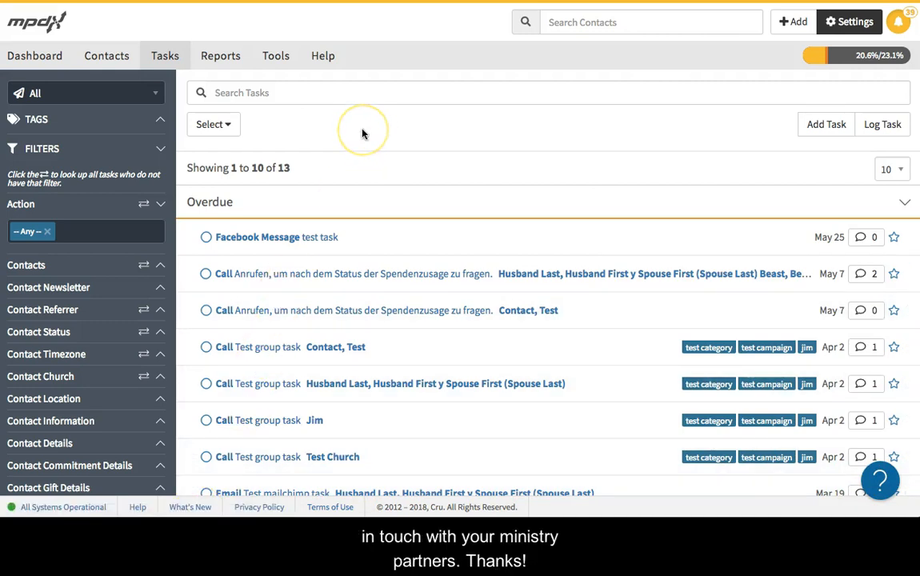